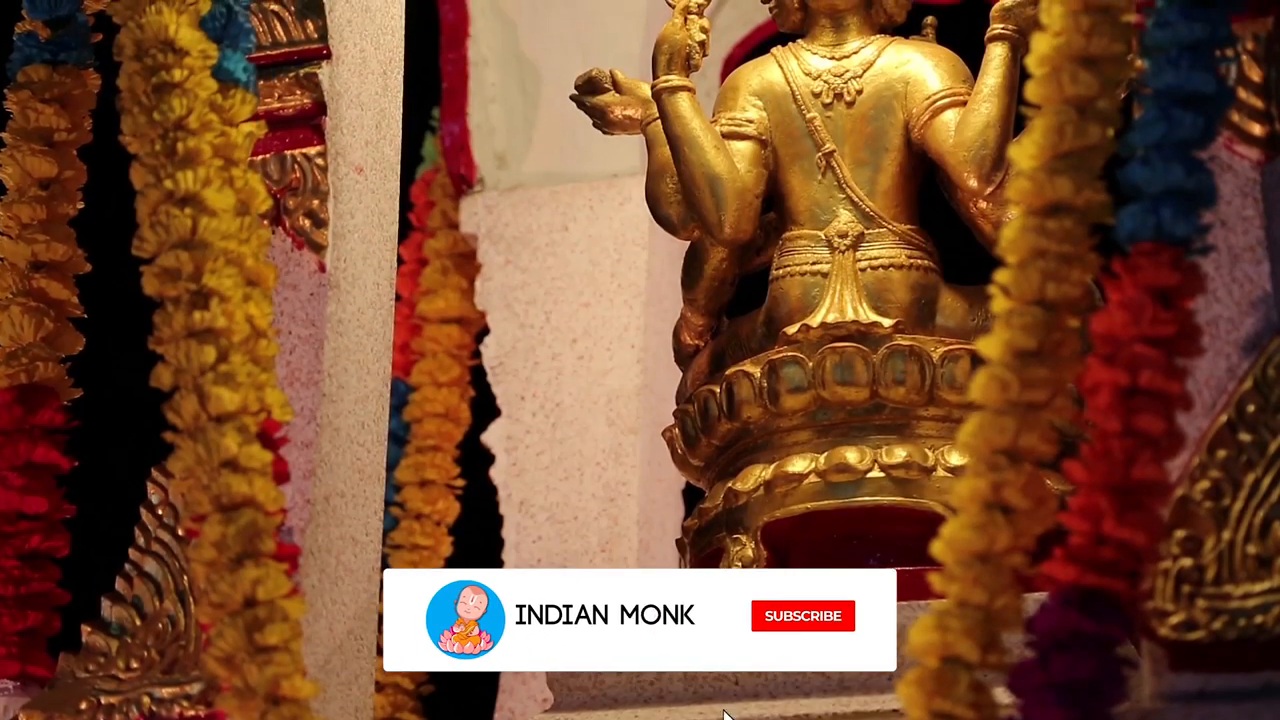
click(803, 616)
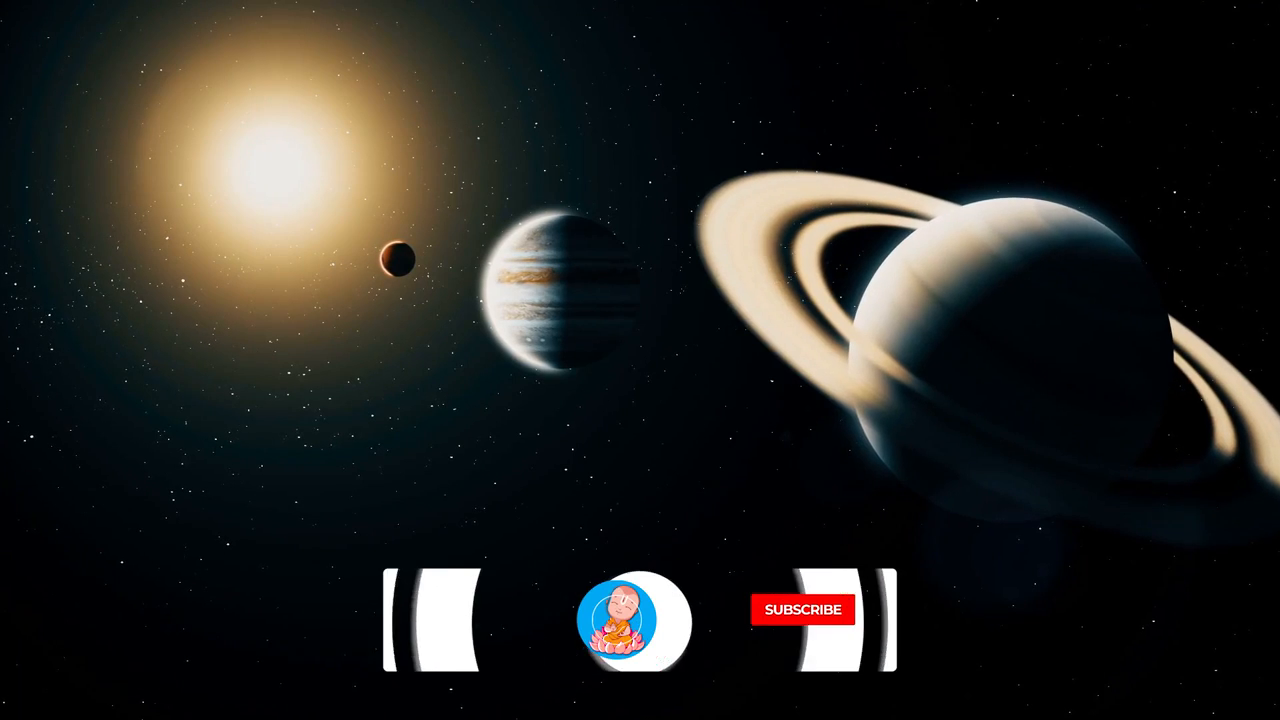
click(803, 610)
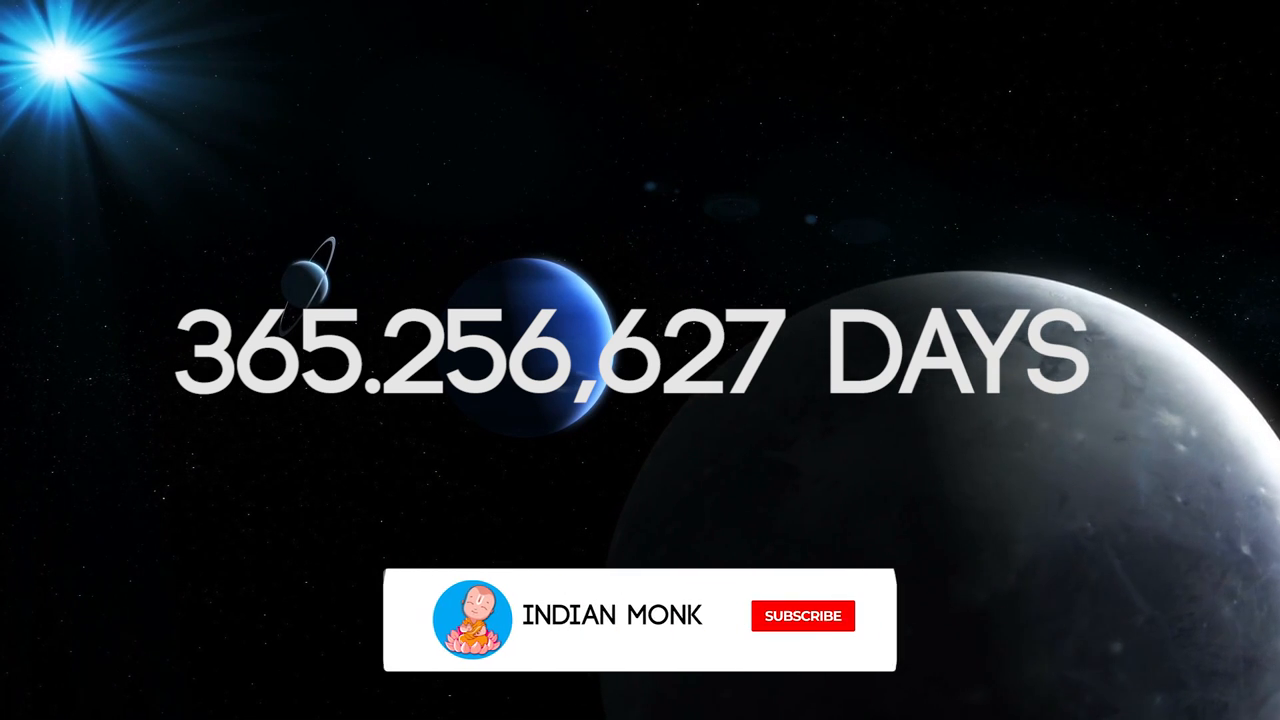
click(803, 615)
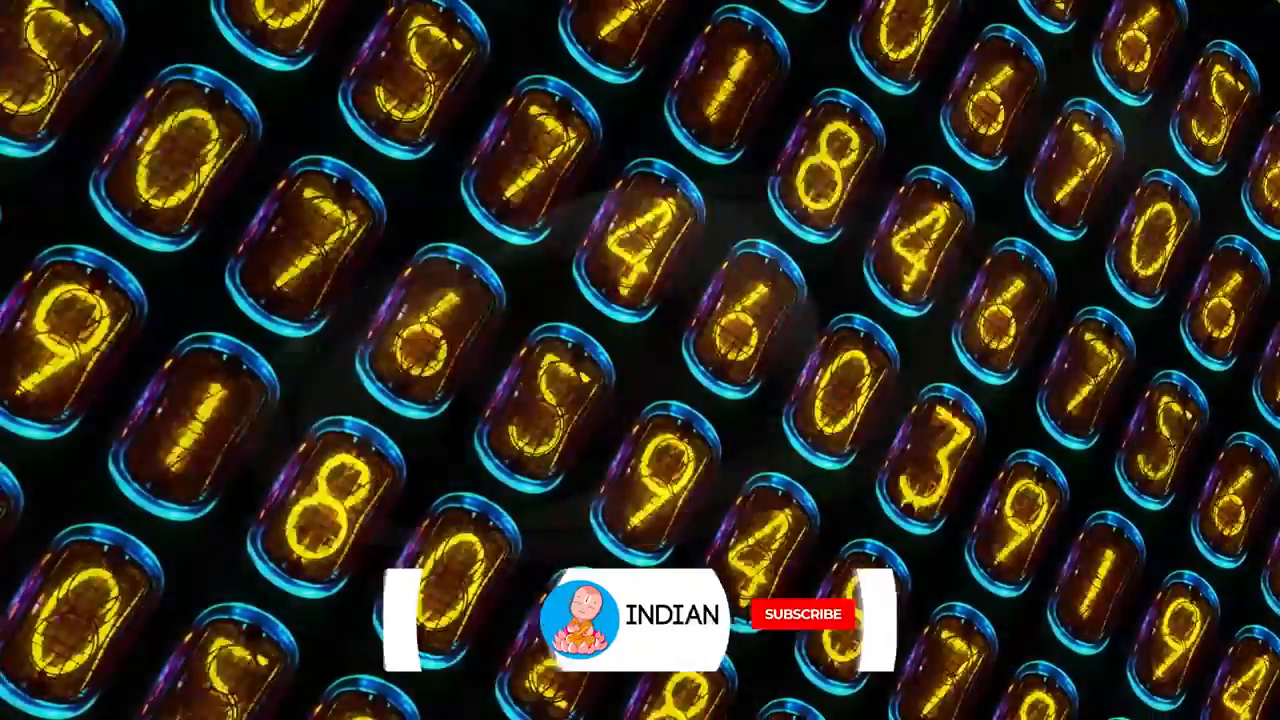
click(803, 614)
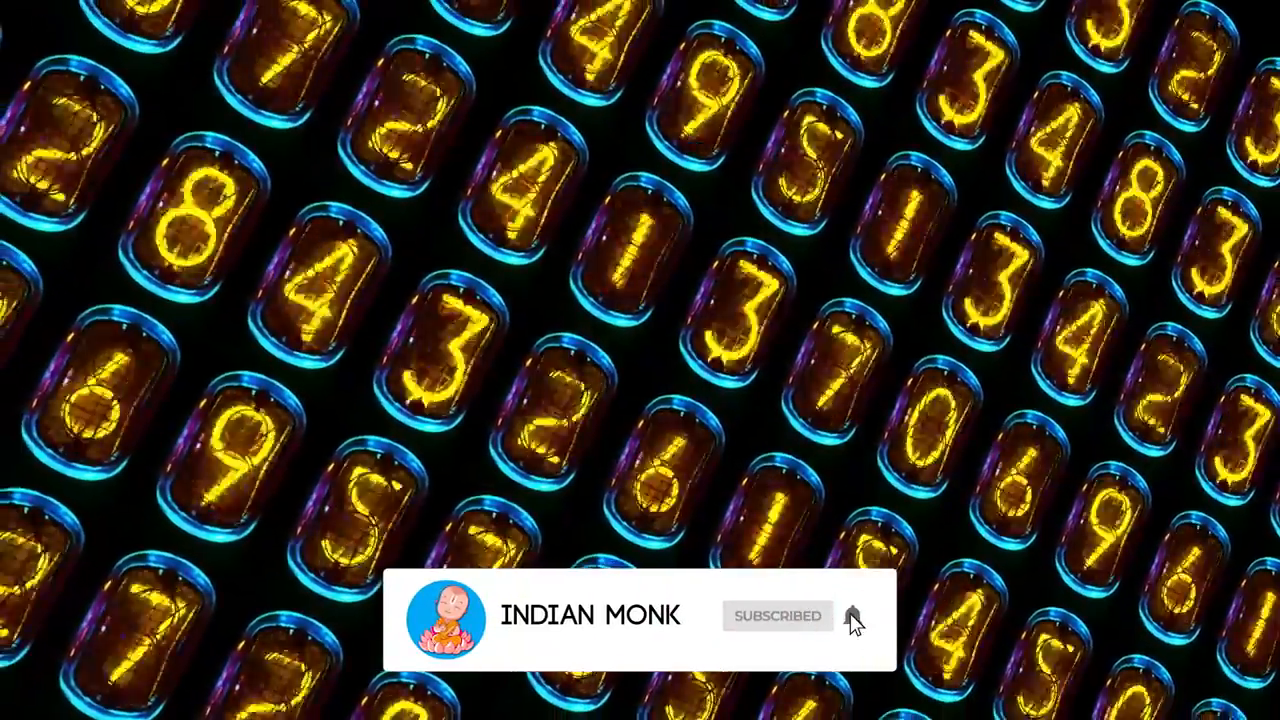